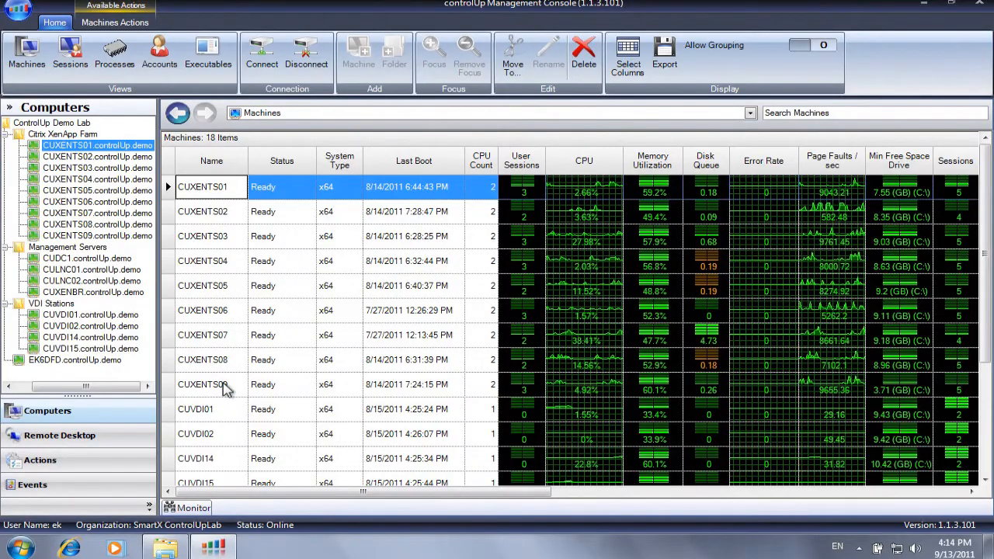
- Launch the Registry Dashboard for the nine selected CUXENTS servers from the right-click menu
{"action": "right_click", "coordinate": [201, 385]}
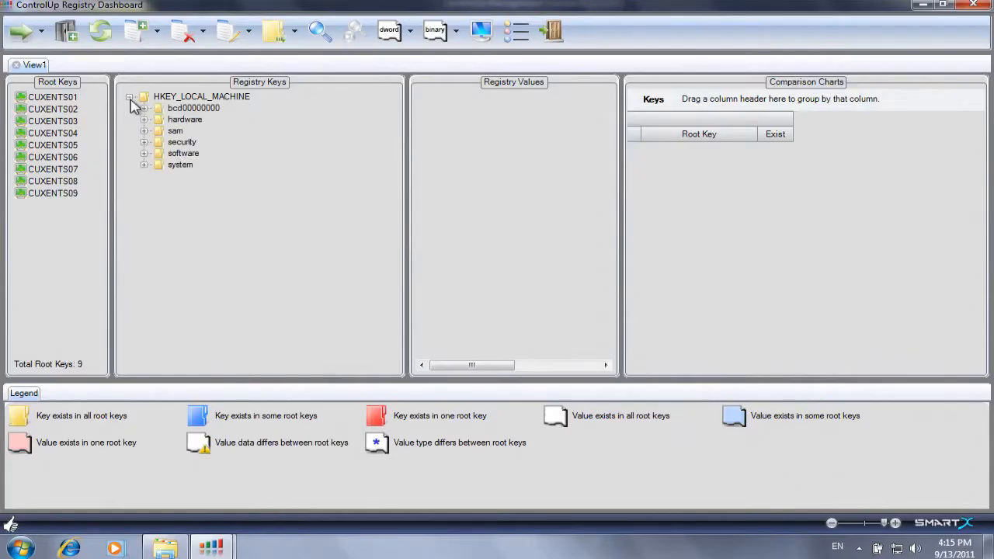
- Expand HKEY_LOCAL_MACHINE\software\microsoft and compare the windows key and its subkeys across servers
{"action": "left_click", "coordinate": [144, 153]}
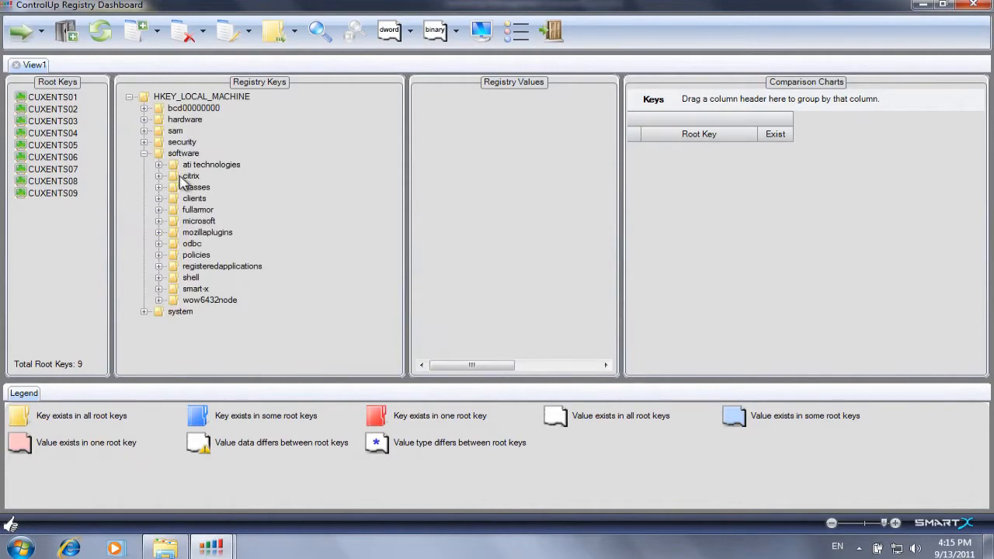
{"action": "left_click", "coordinate": [199, 221]}
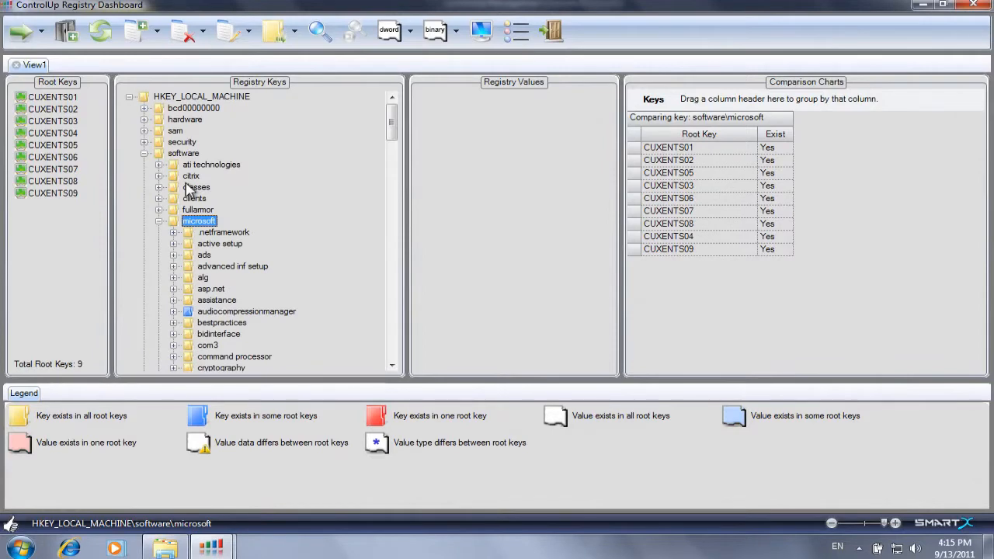
{"action": "left_click", "coordinate": [212, 356]}
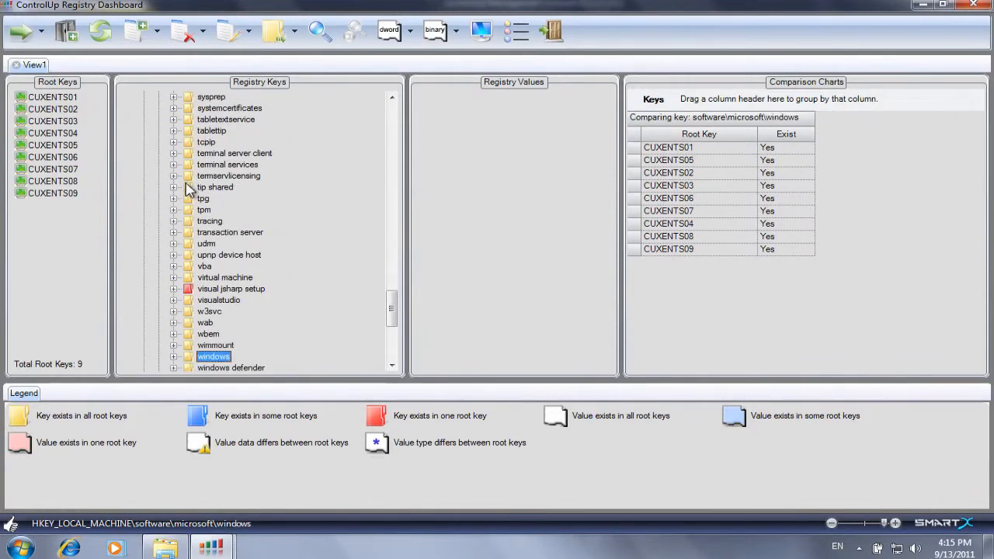
{"action": "left_click", "coordinate": [174, 345]}
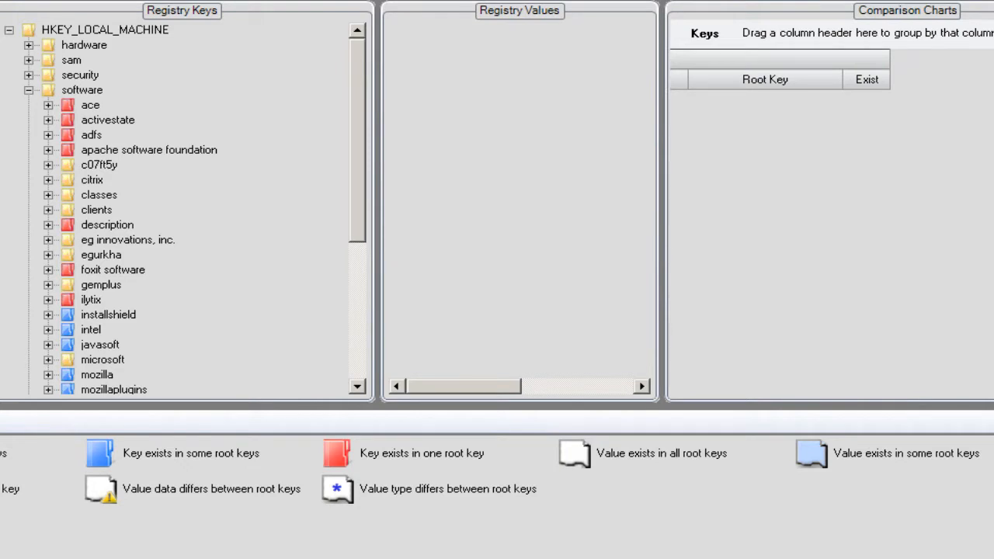
- Delete the trayagent value under the run key from its five servers and close the results
{"action": "right_click", "coordinate": [477, 107]}
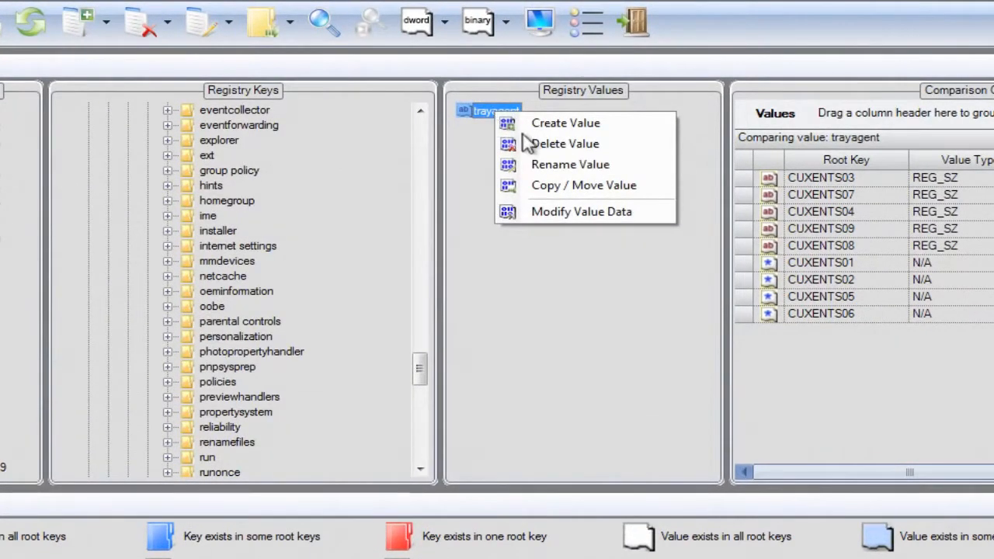
{"action": "left_click", "coordinate": [565, 142]}
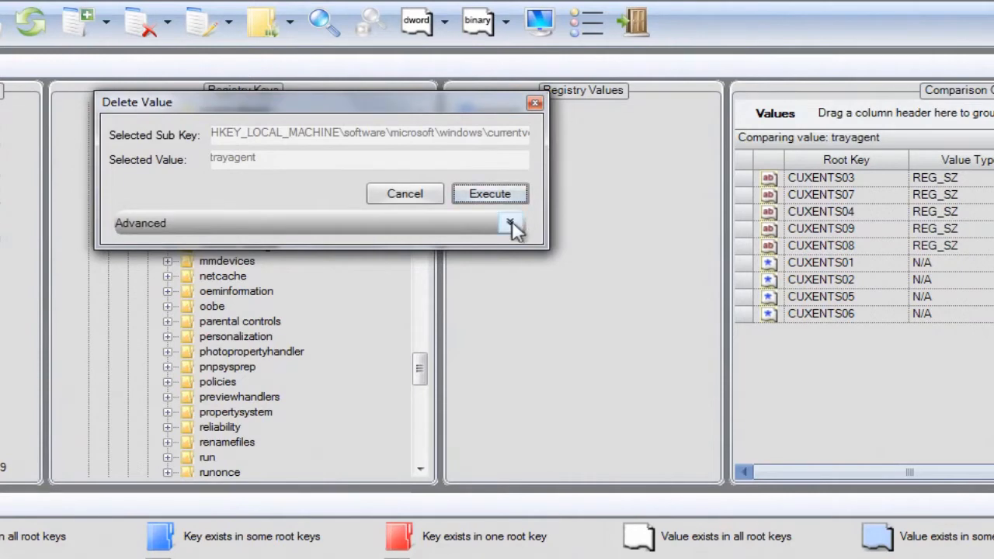
{"action": "left_click", "coordinate": [489, 193]}
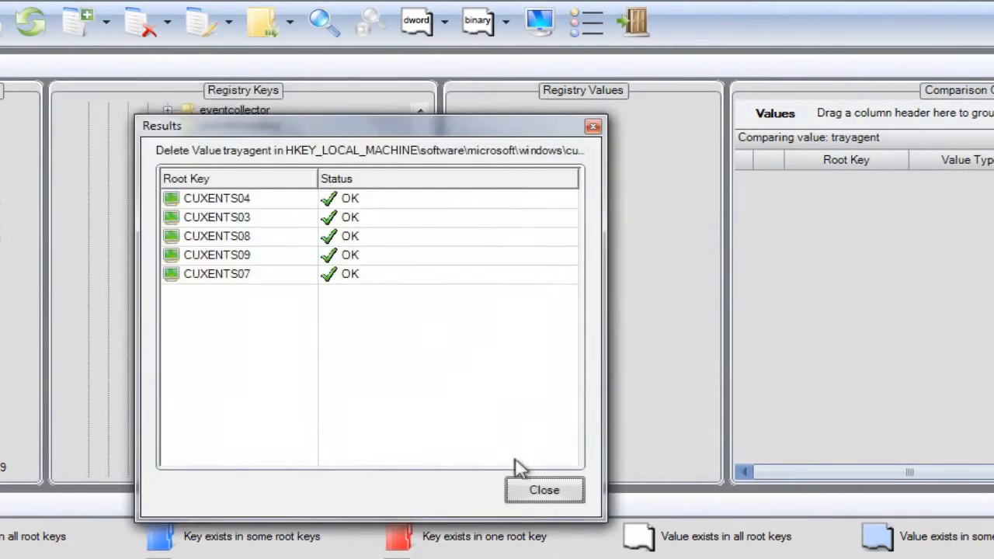
{"action": "left_click", "coordinate": [544, 490]}
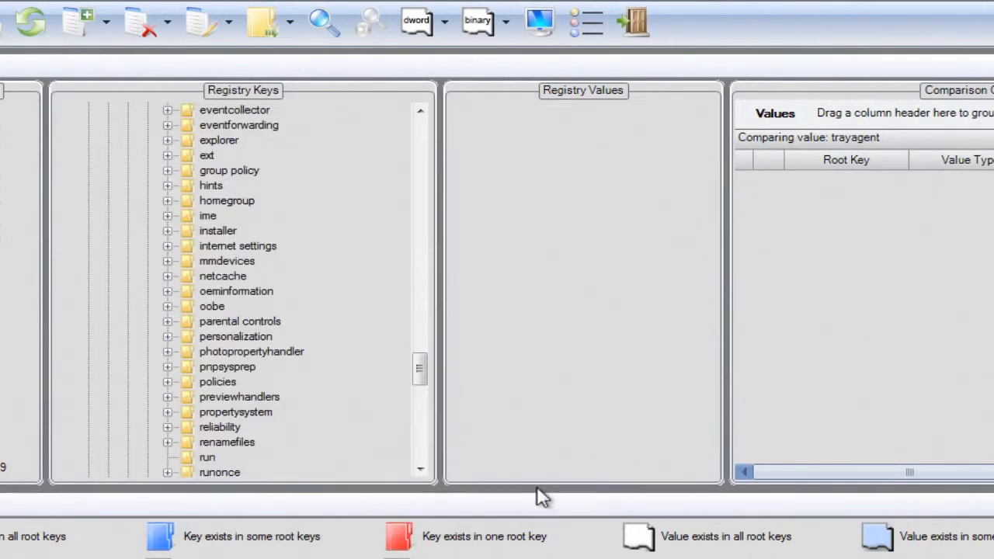
{"action": "mouse_move", "coordinate": [630, 64]}
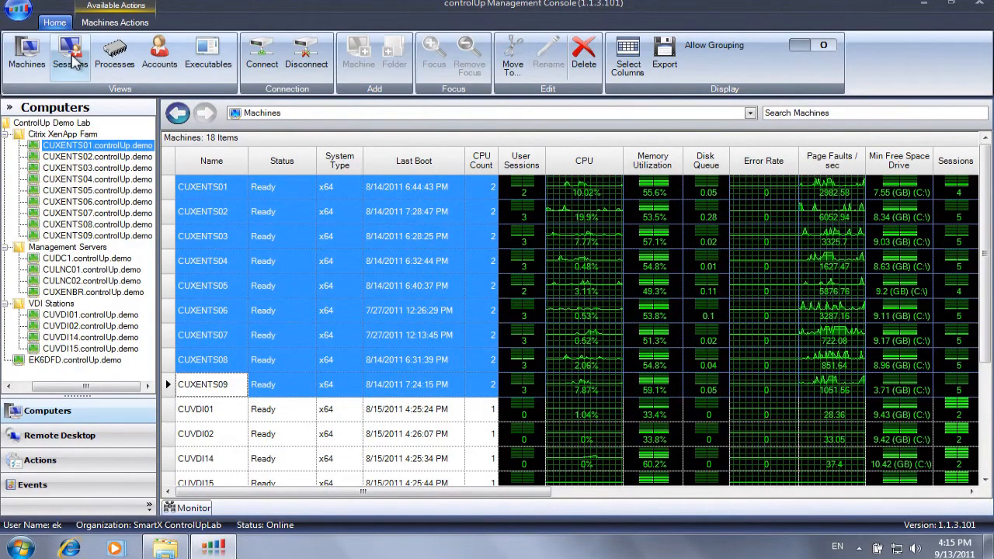
- Open the Registry Dashboard on HKEY_CURRENT_USER for five selected user sessions
{"action": "left_click", "coordinate": [69, 55]}
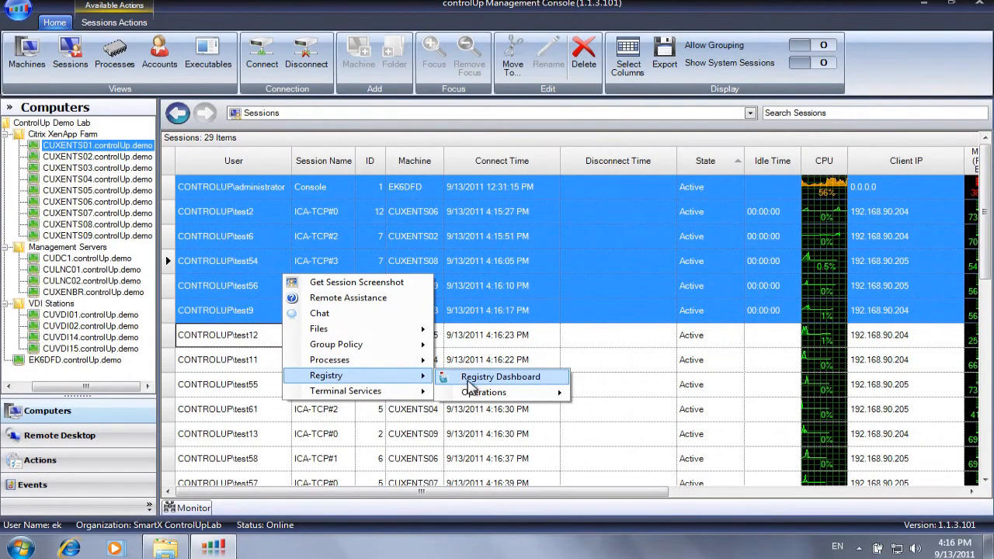
{"action": "left_click", "coordinate": [500, 377]}
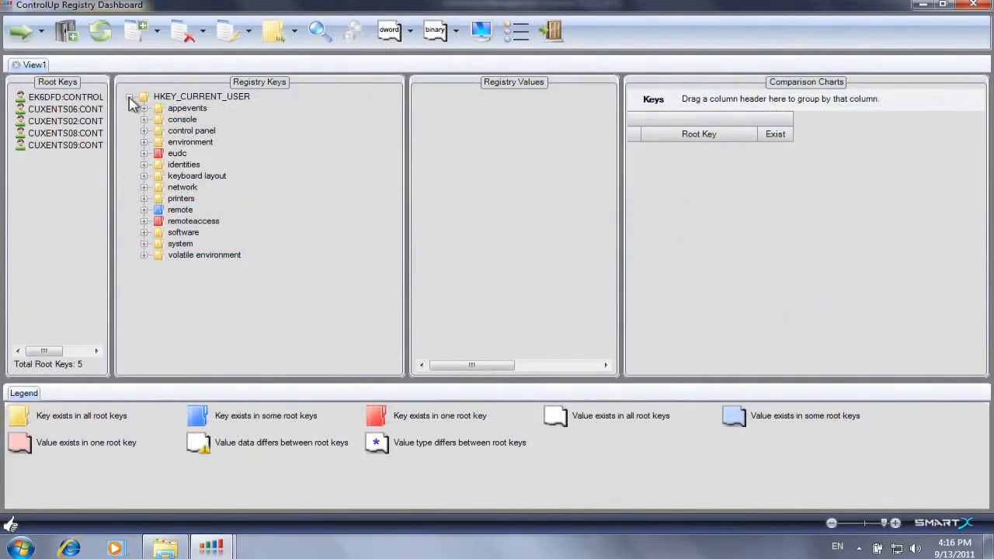
{"action": "mouse_move", "coordinate": [568, 213]}
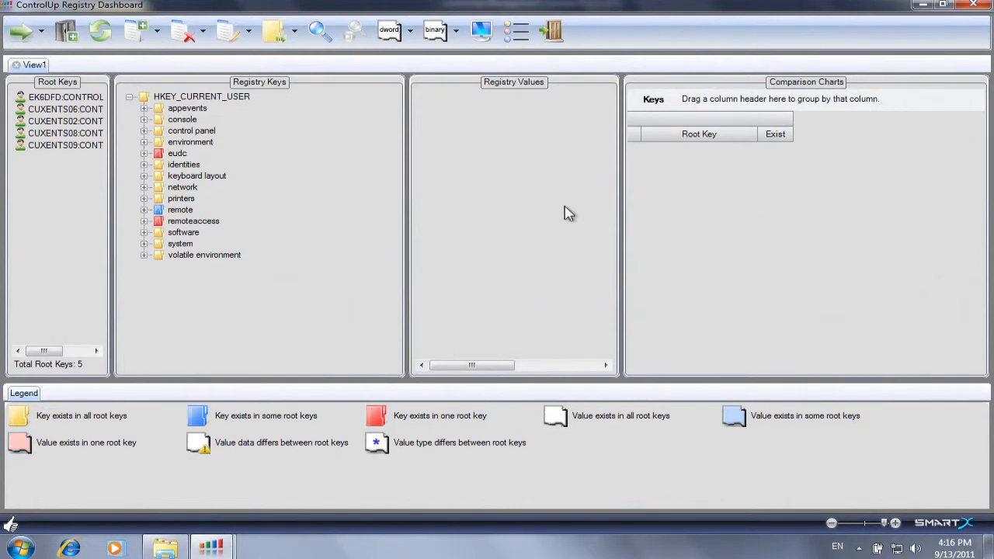
{"action": "mouse_move", "coordinate": [553, 31]}
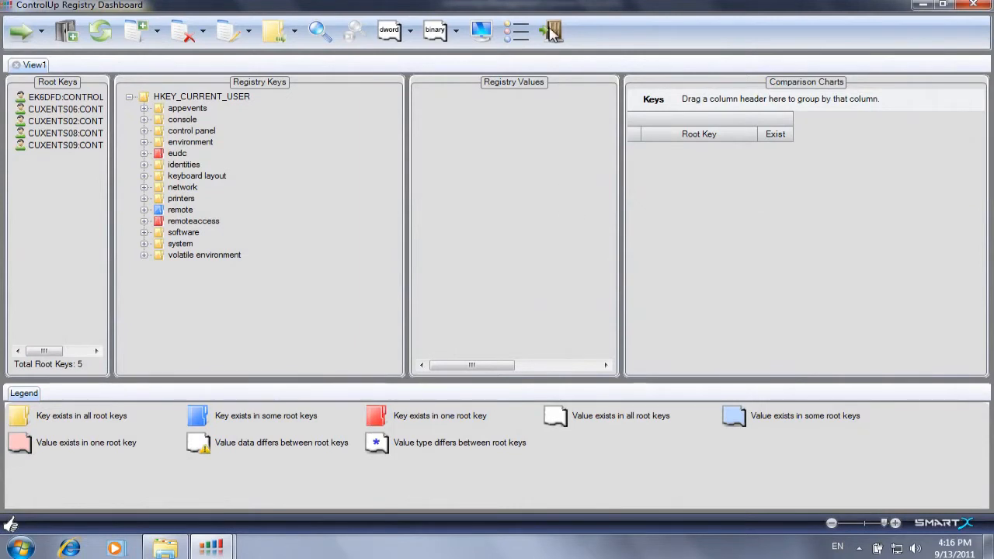